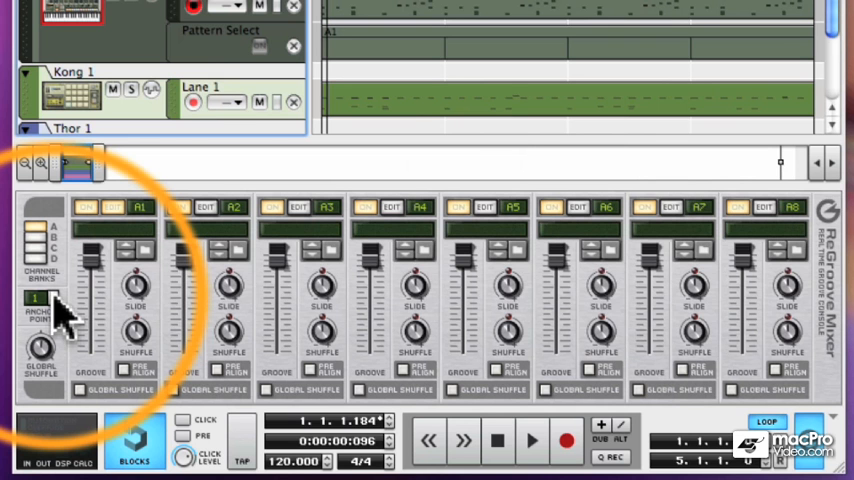
Browse channel A1's groove patches and open the MPC-60 collection for '70% Shuffle'
left_click(51, 299)
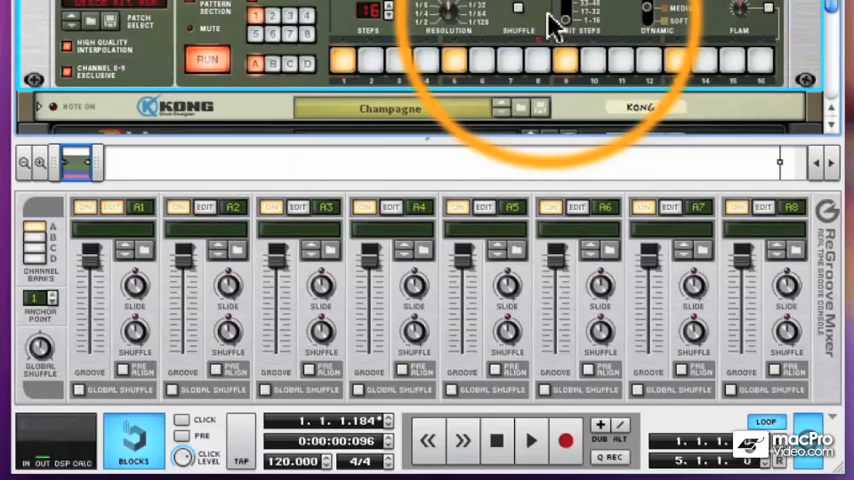
mouse_move(520, 28)
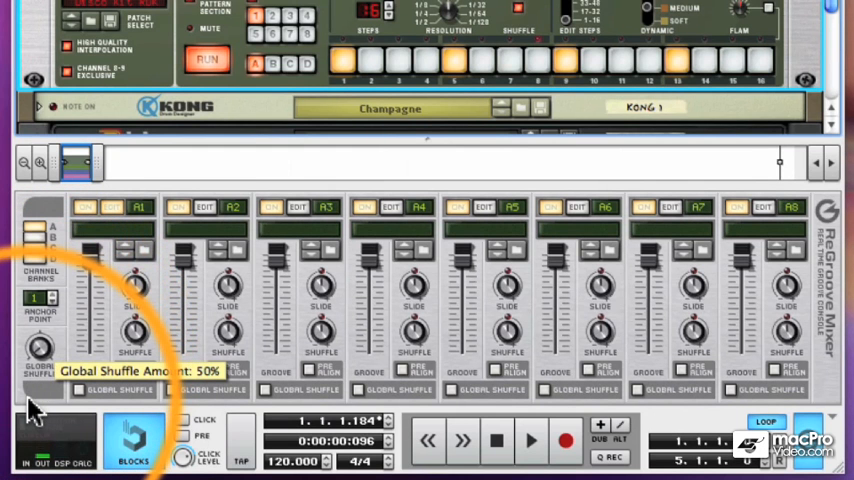
left_click_drag(38, 360, 42, 345)
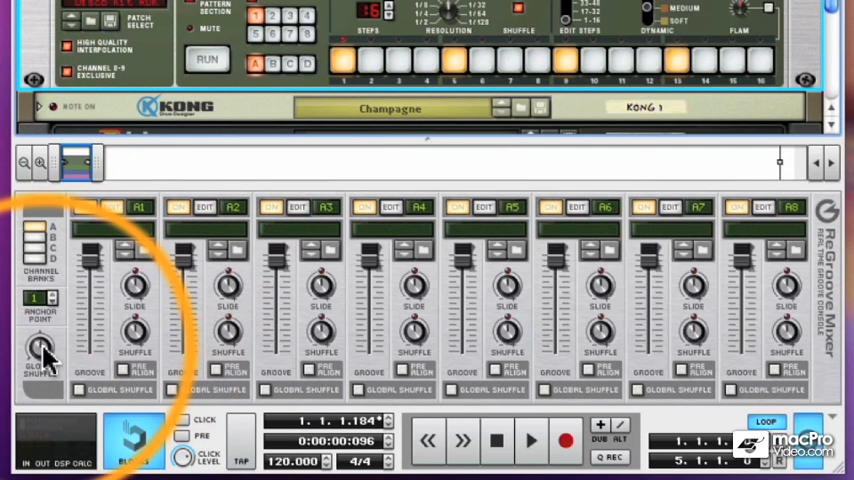
mouse_move(40, 350)
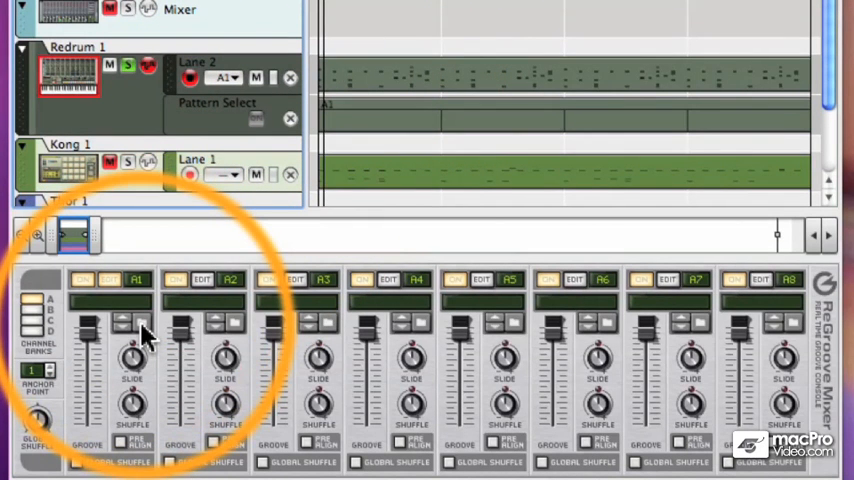
mouse_move(145, 325)
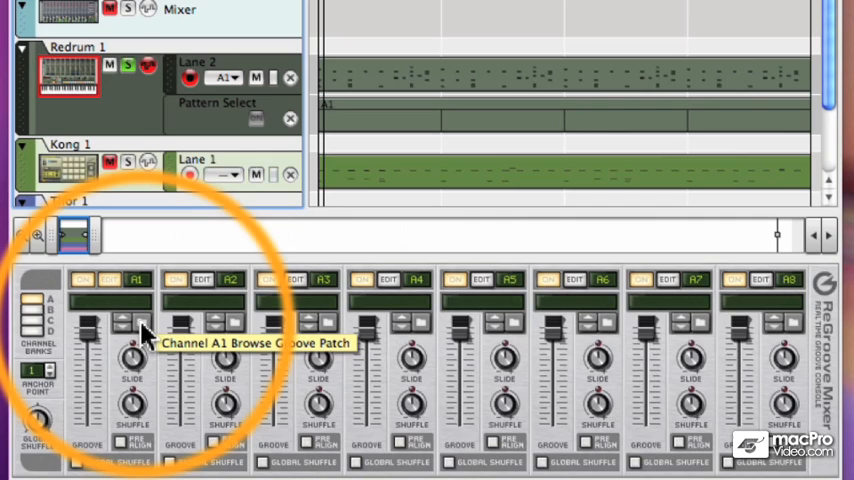
left_click(145, 322)
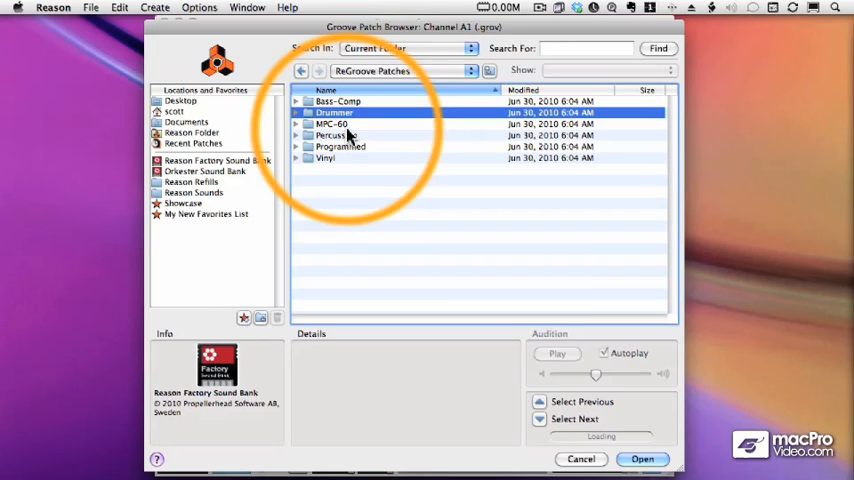
double_click(332, 123)
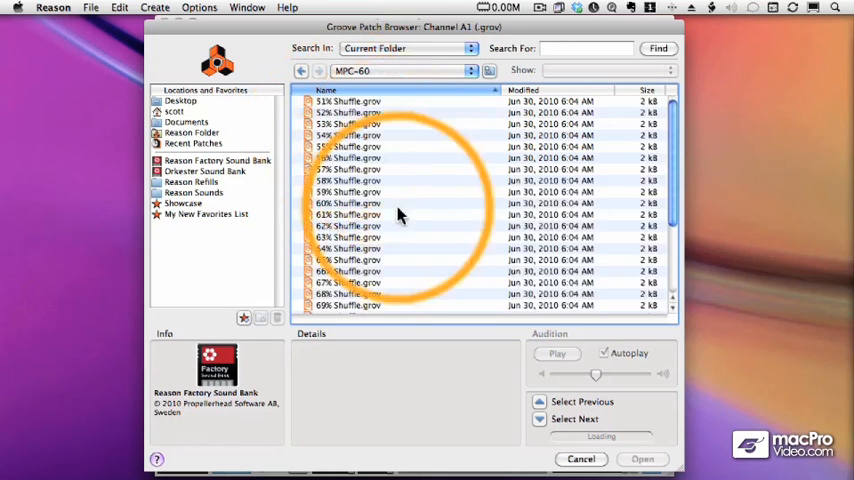
scroll("down", 3)
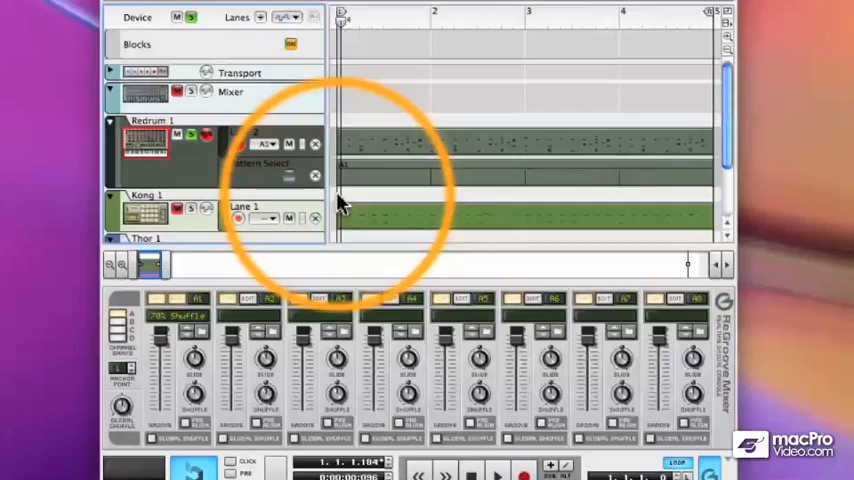
scroll("down", 3)
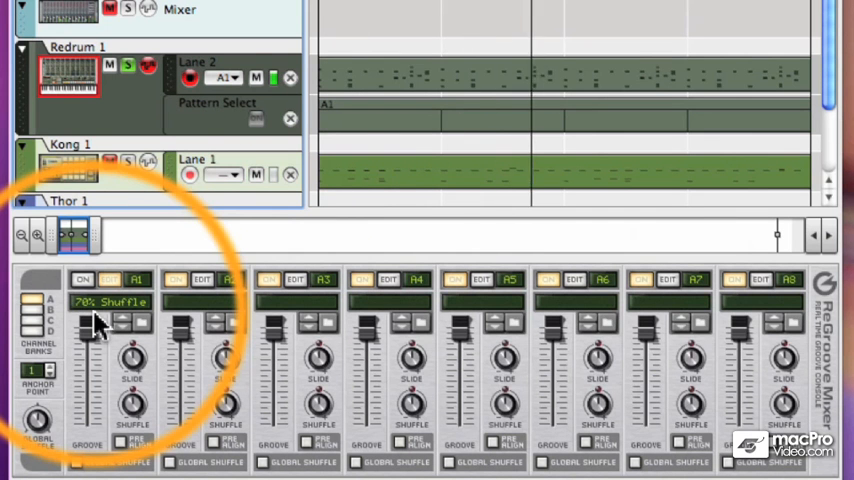
mouse_move(415, 245)
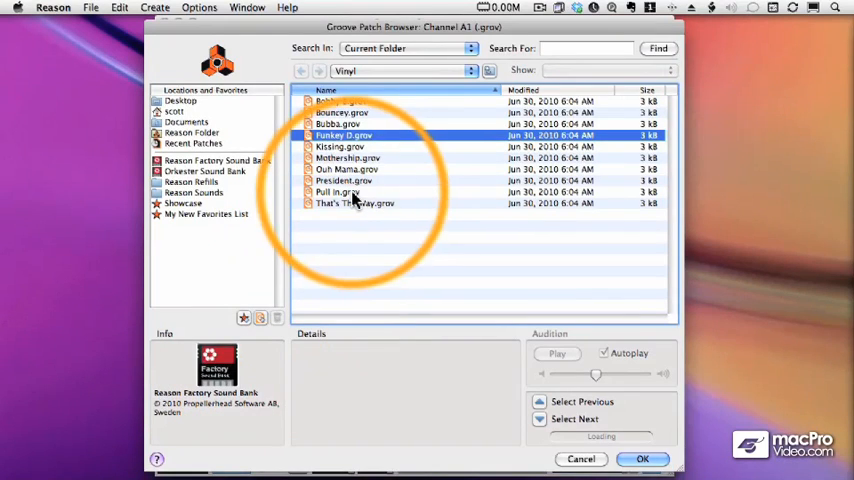
Swap channel A1's groove for 'Purple Blood' from the Pop-Rock collection
left_click(301, 70)
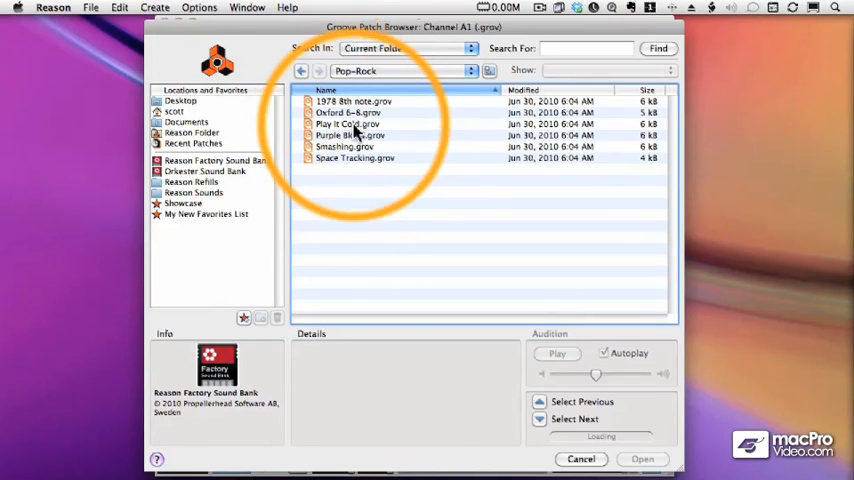
left_click(581, 459)
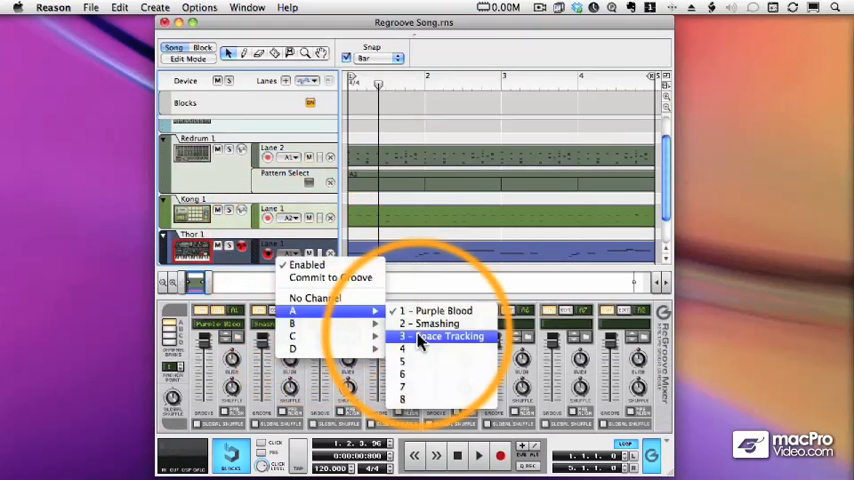
Assign groove channel A3, 'Space Tracking', to the Thor lane
left_click(440, 336)
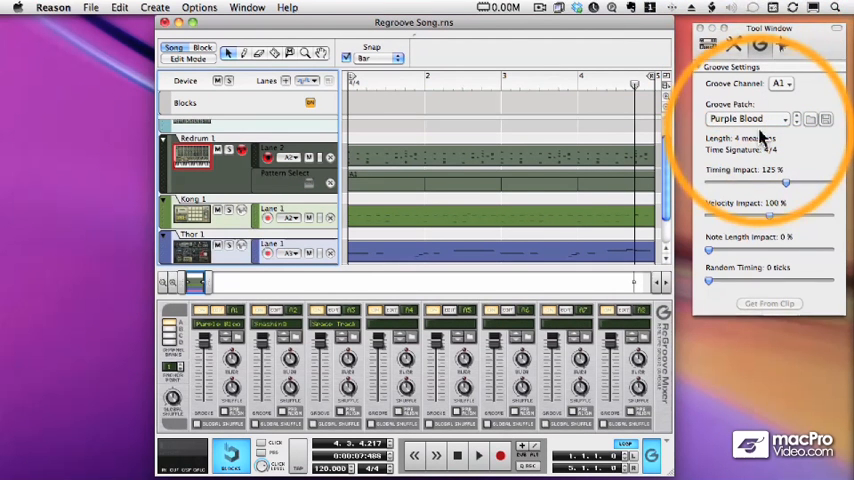
Drag Purple Blood's Random Timing slider from 40 down to 21 ticks
left_click(788, 83)
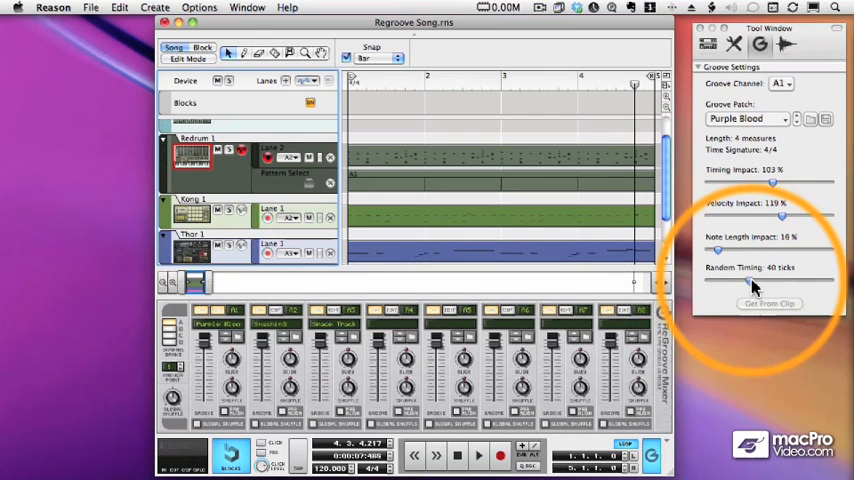
left_click_drag(773, 281, 730, 281)
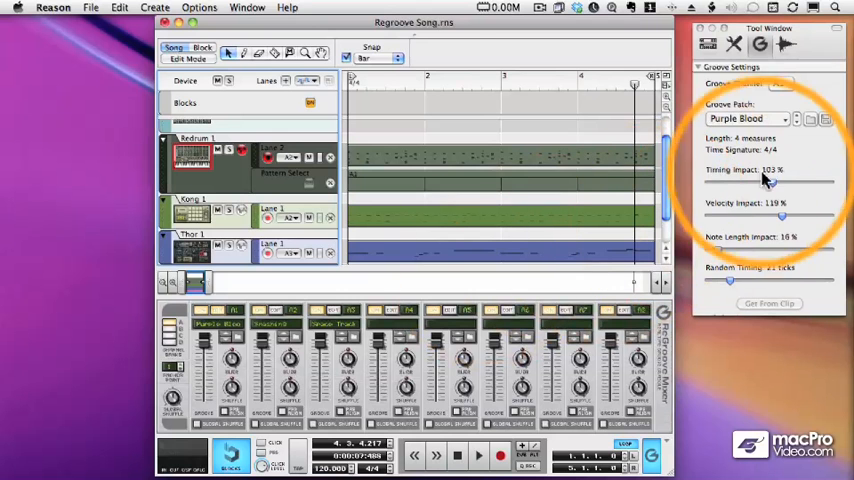
left_click(810, 118)
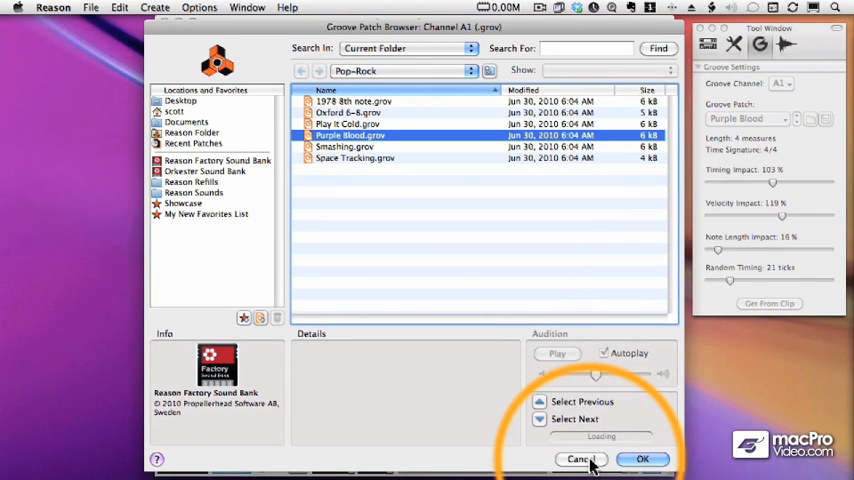
Cancel the groove patch browser and bring up the Save Patch dialog
left_click(643, 459)
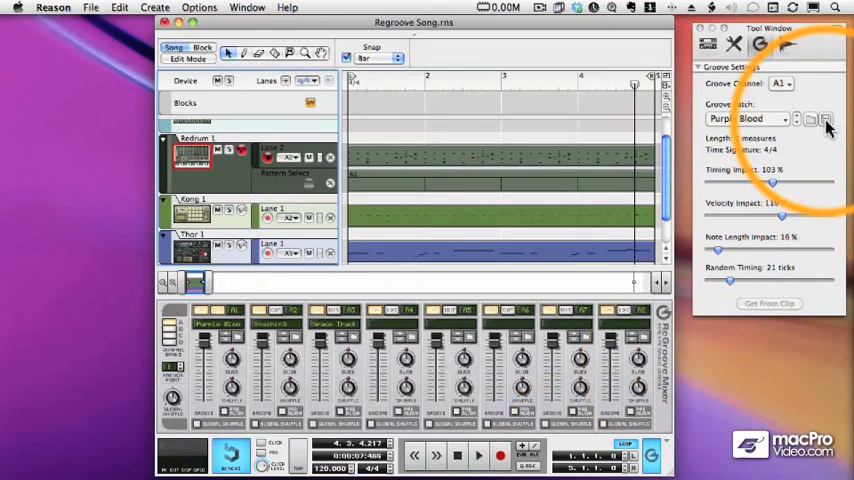
left_click(826, 119)
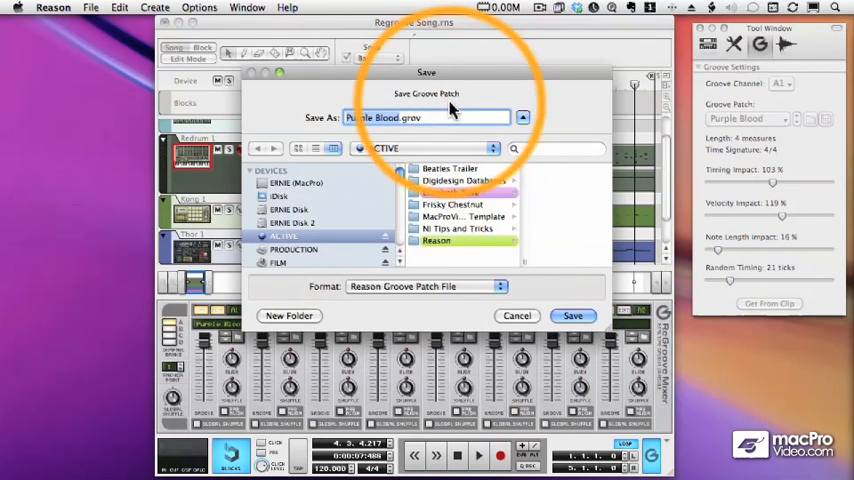
left_click(573, 315)
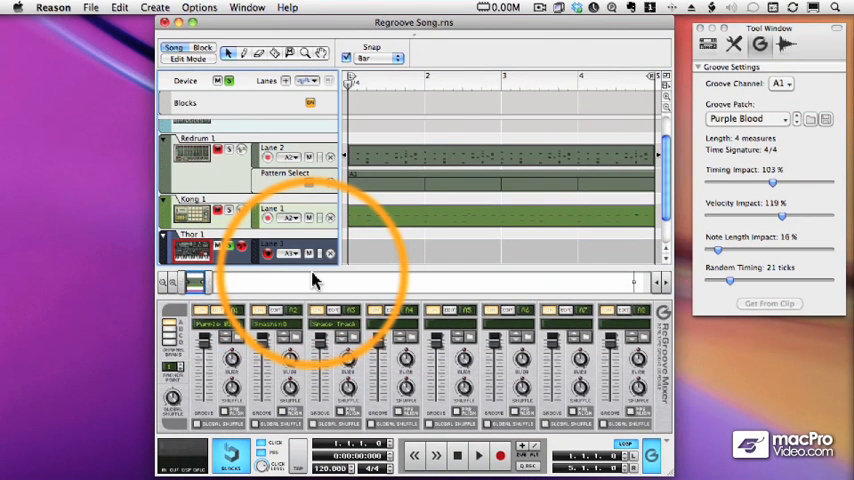
Select the Thor clip and use Get From Clip to create 'User 1' on A1
left_click(500, 456)
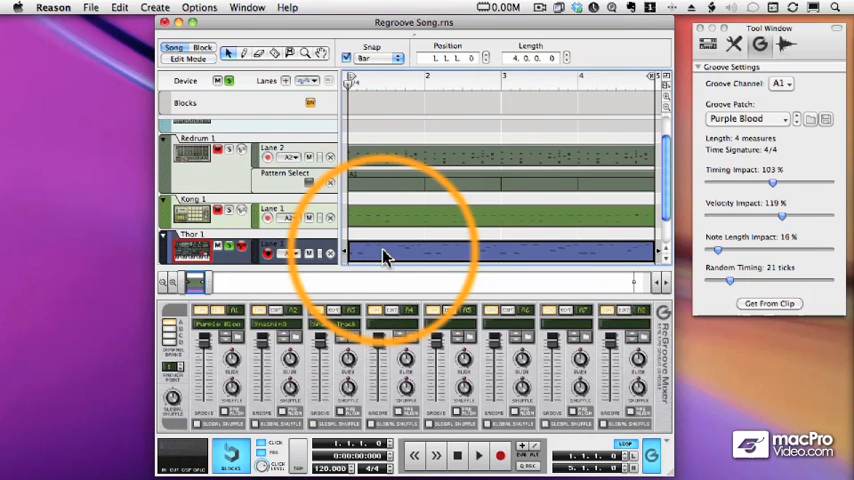
left_click(769, 304)
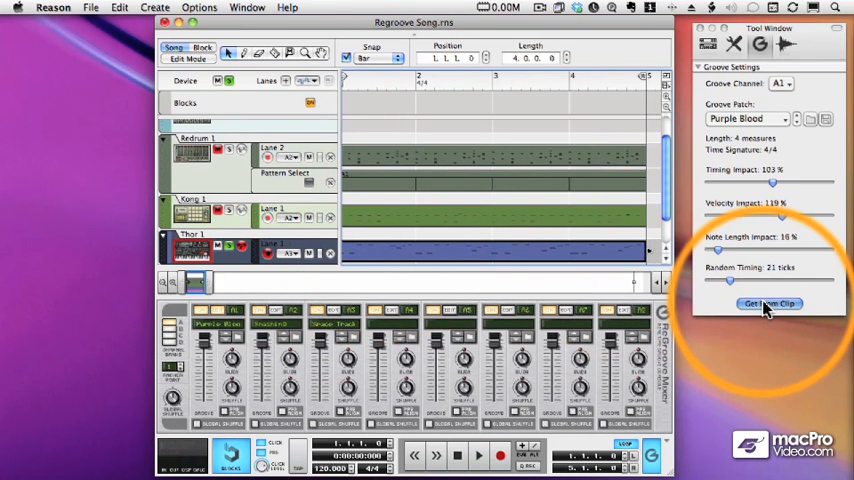
left_click(768, 303)
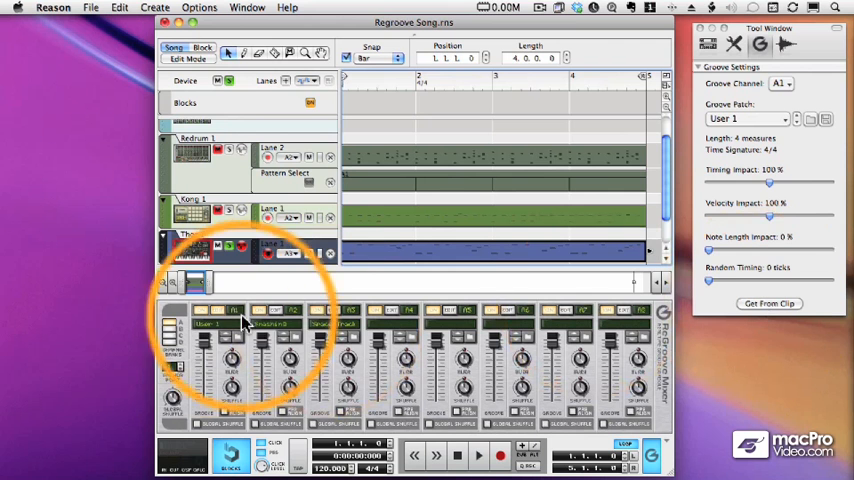
left_click(290, 158)
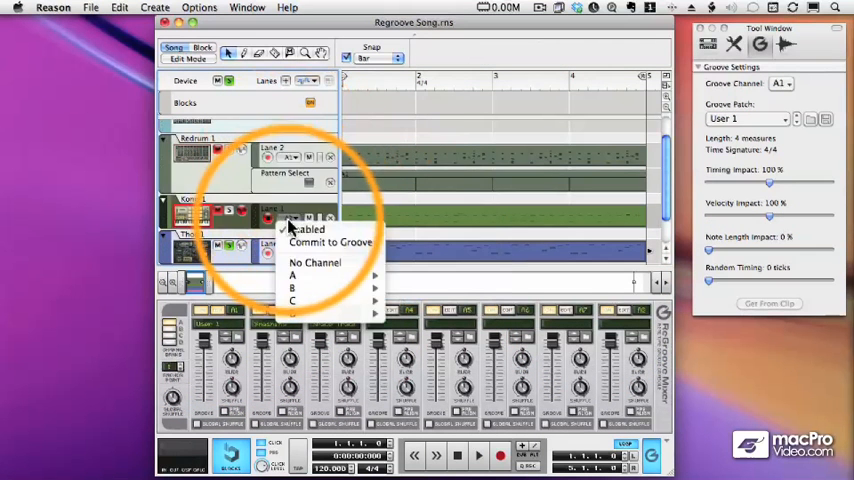
Set the Kong lane's groove channel to A1 (User 1)
left_click(315, 262)
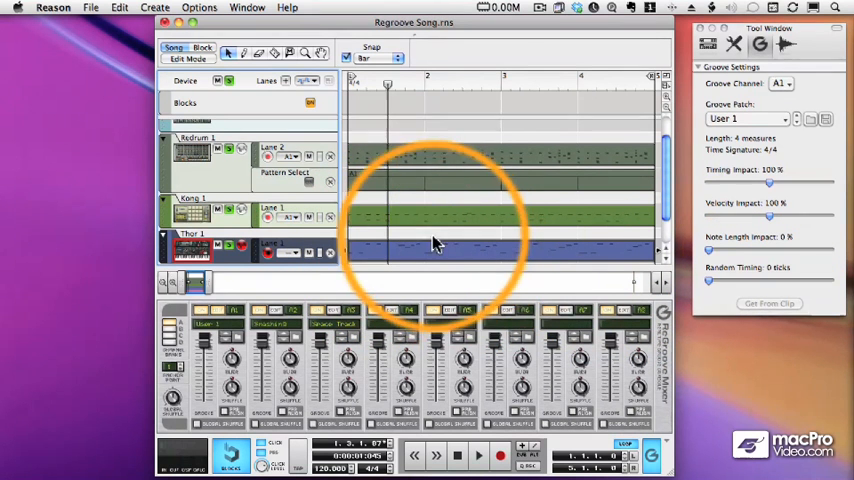
mouse_move(300, 253)
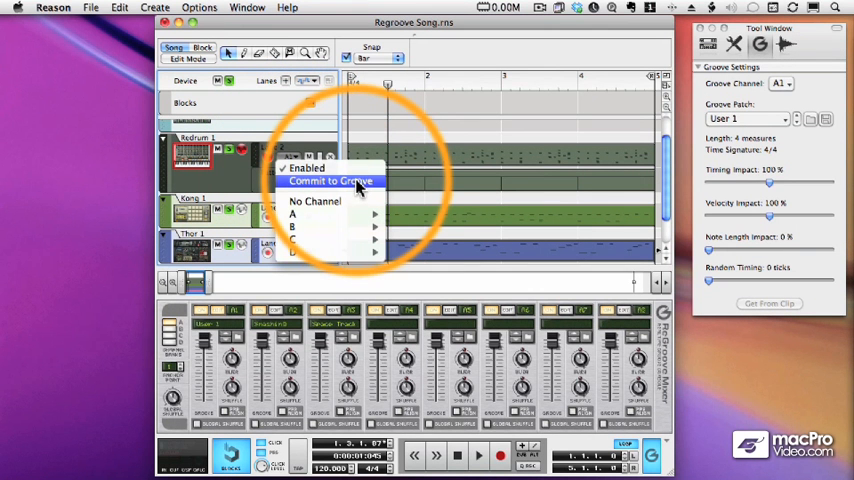
Choose Commit to Groove on the Redrum lane to bake in User 1 timing
left_click(331, 181)
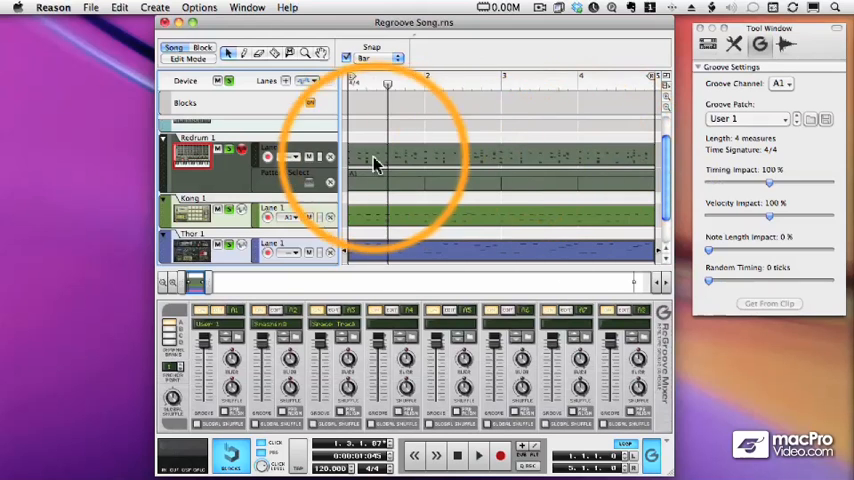
mouse_move(503, 163)
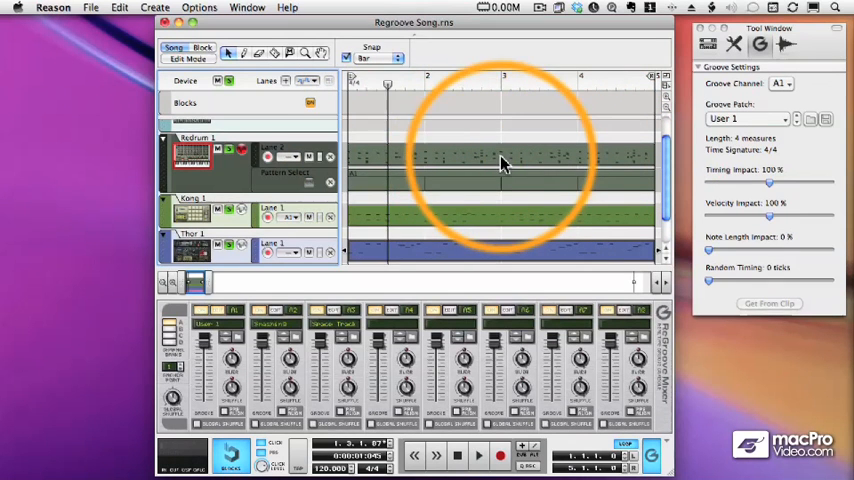